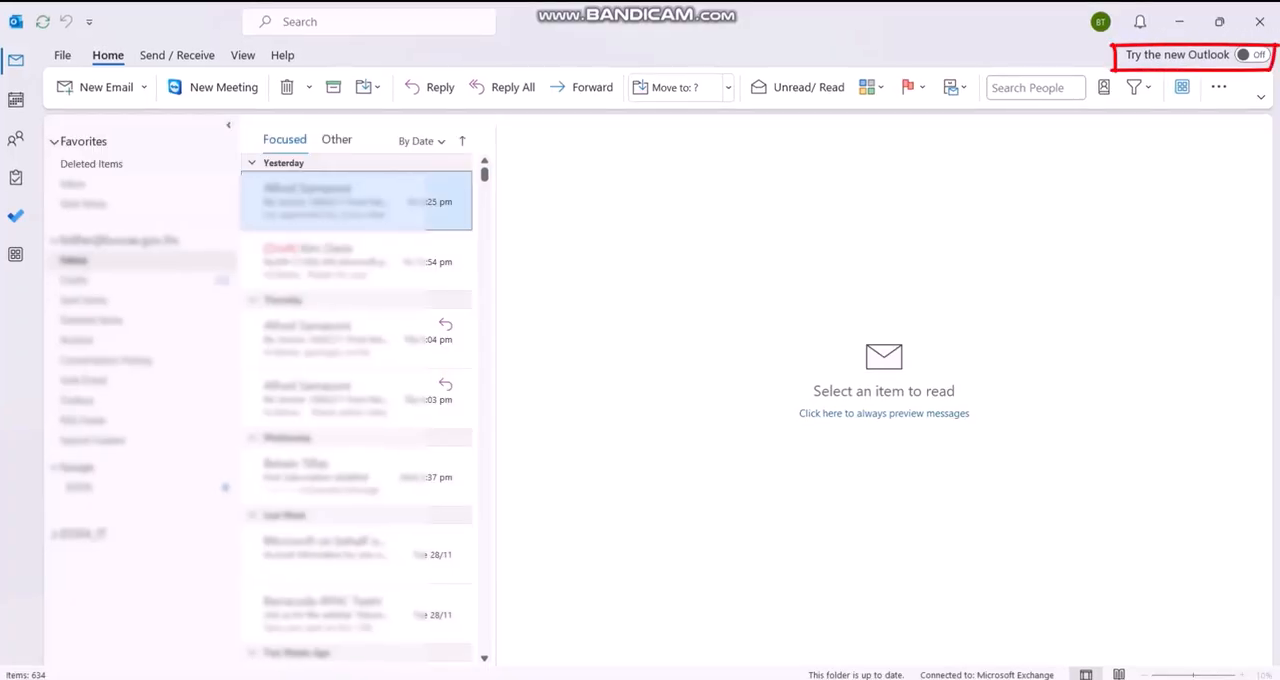
# Turn on the Try the new Outlook toggle so the new Outlook welcome screen appears
pyautogui.click(1244, 56)
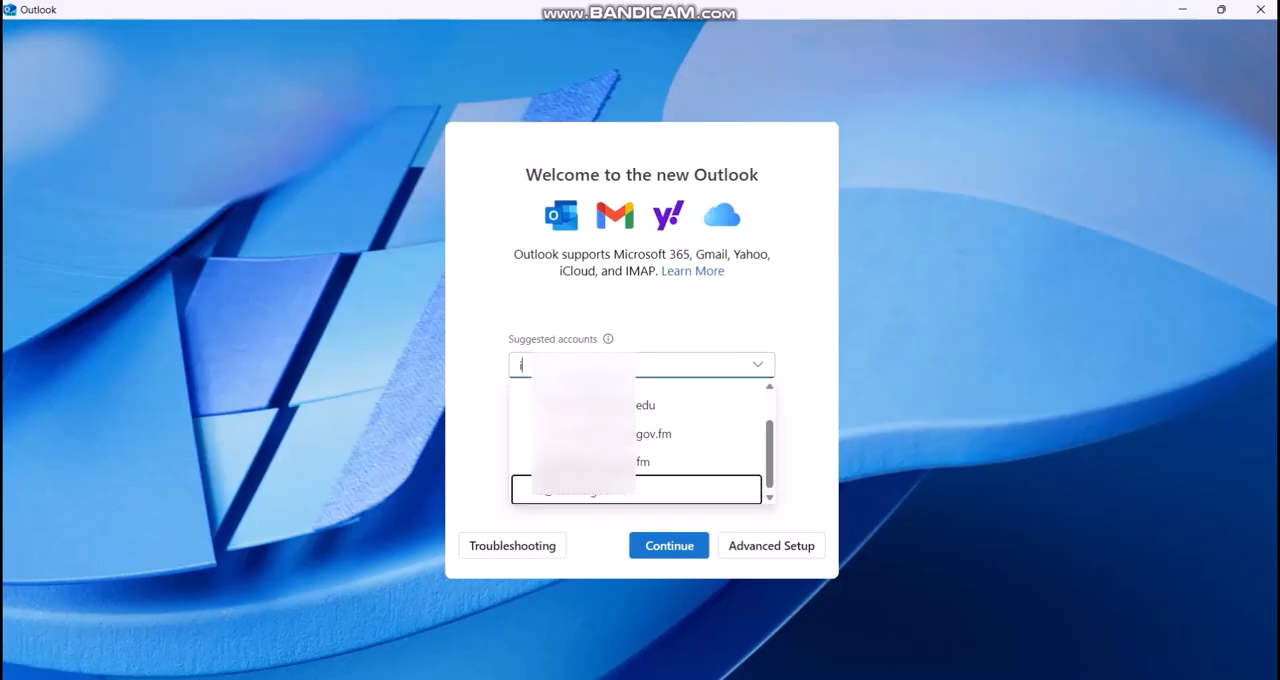
# Select the work account from the suggested accounts and continue into its sign-in
pyautogui.click(668, 544)
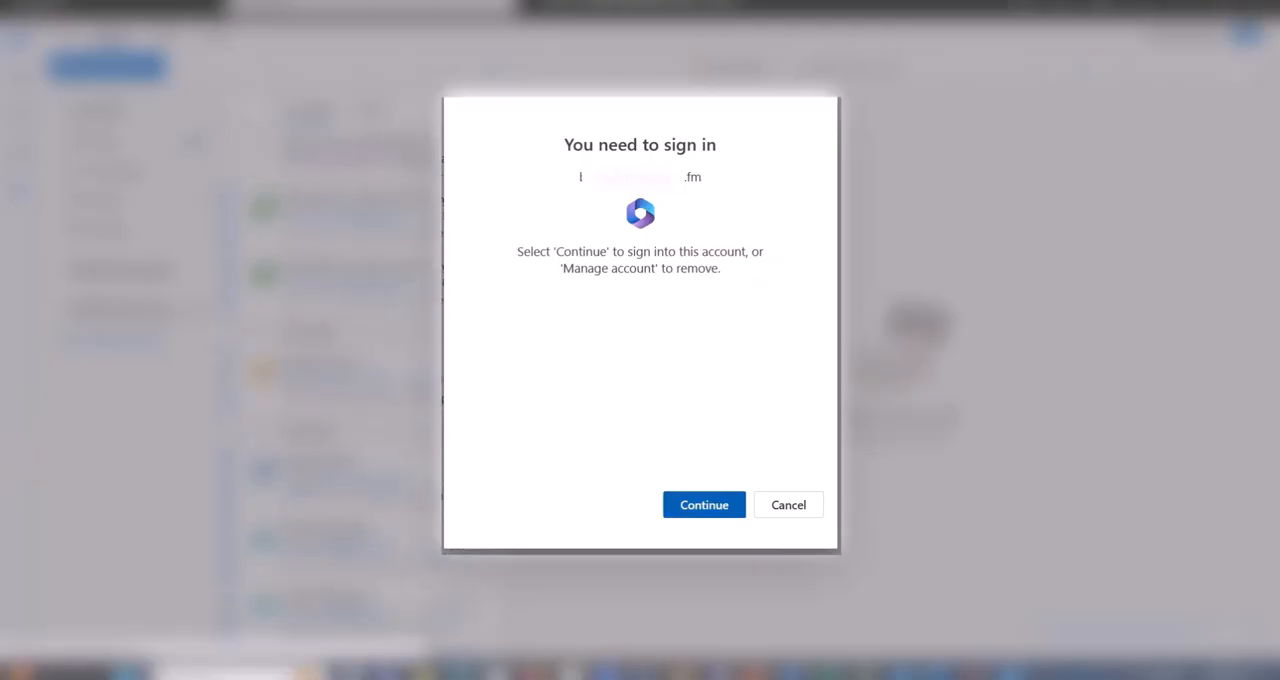
pyautogui.click(704, 504)
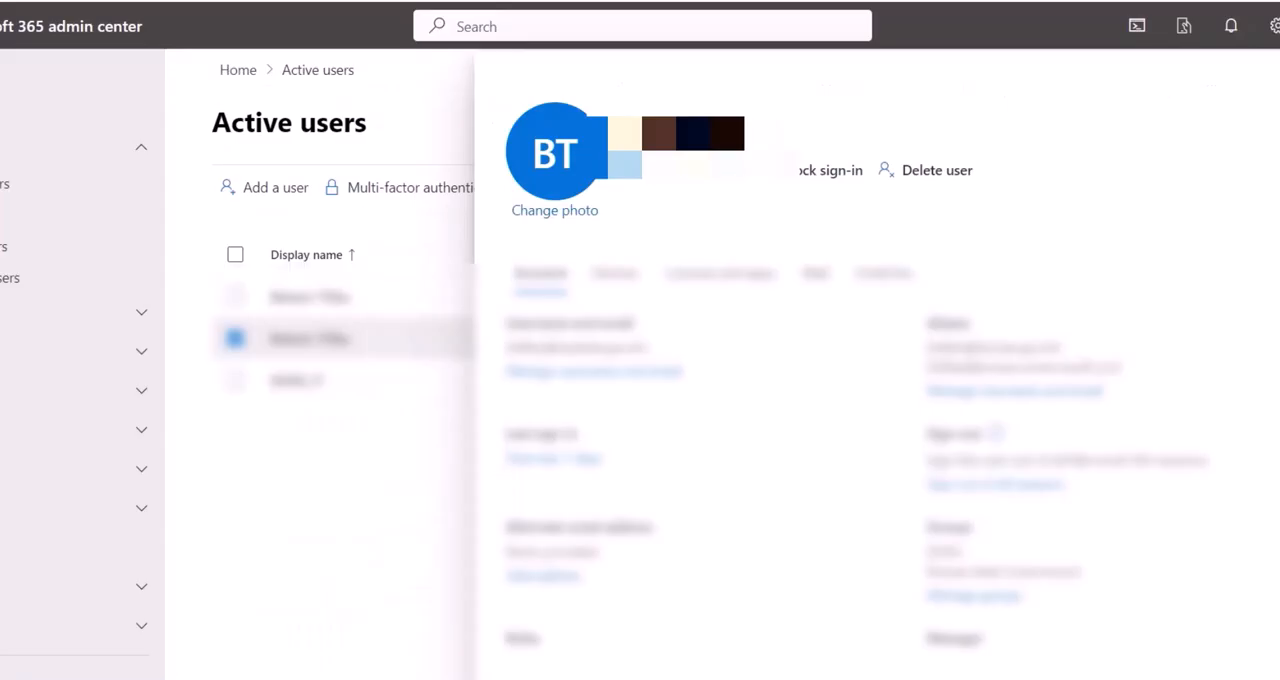
# Review the affected user's primary address and email aliases under Manage username and email
pyautogui.click(816, 272)
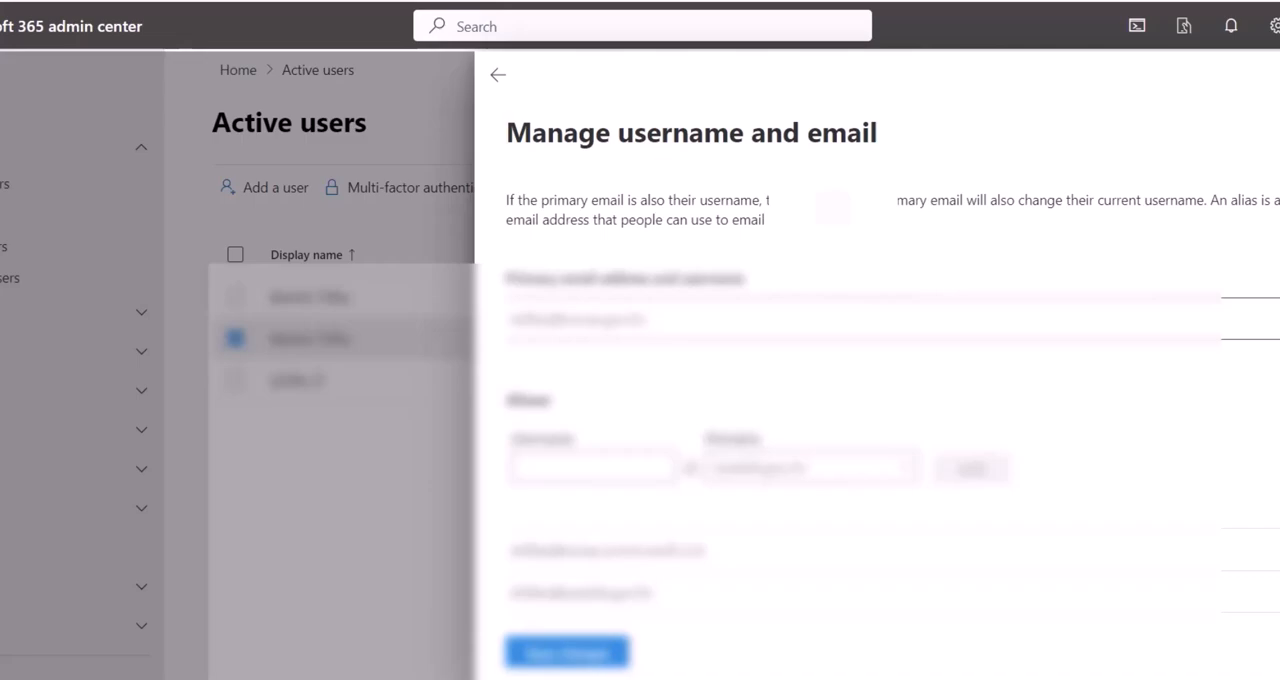
pyautogui.click(566, 652)
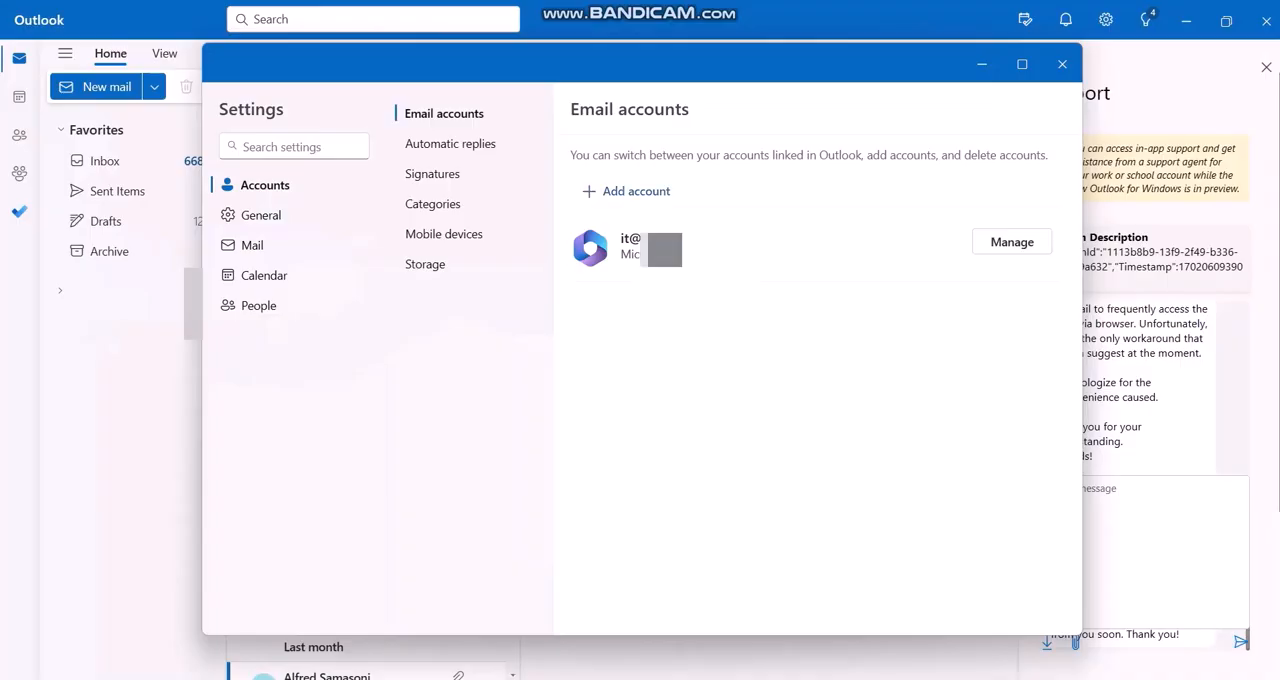
# Add the work address from Suggested accounts under Settings > Accounts > Email accounts
pyautogui.click(624, 192)
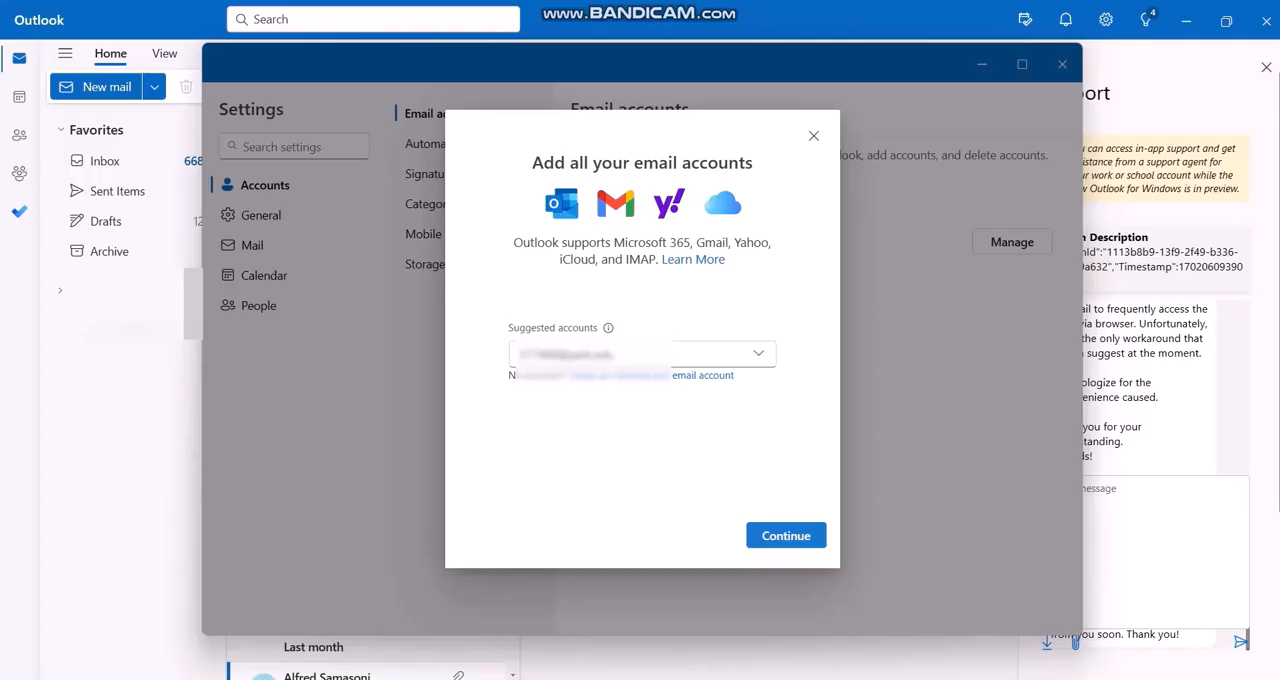
pyautogui.click(756, 354)
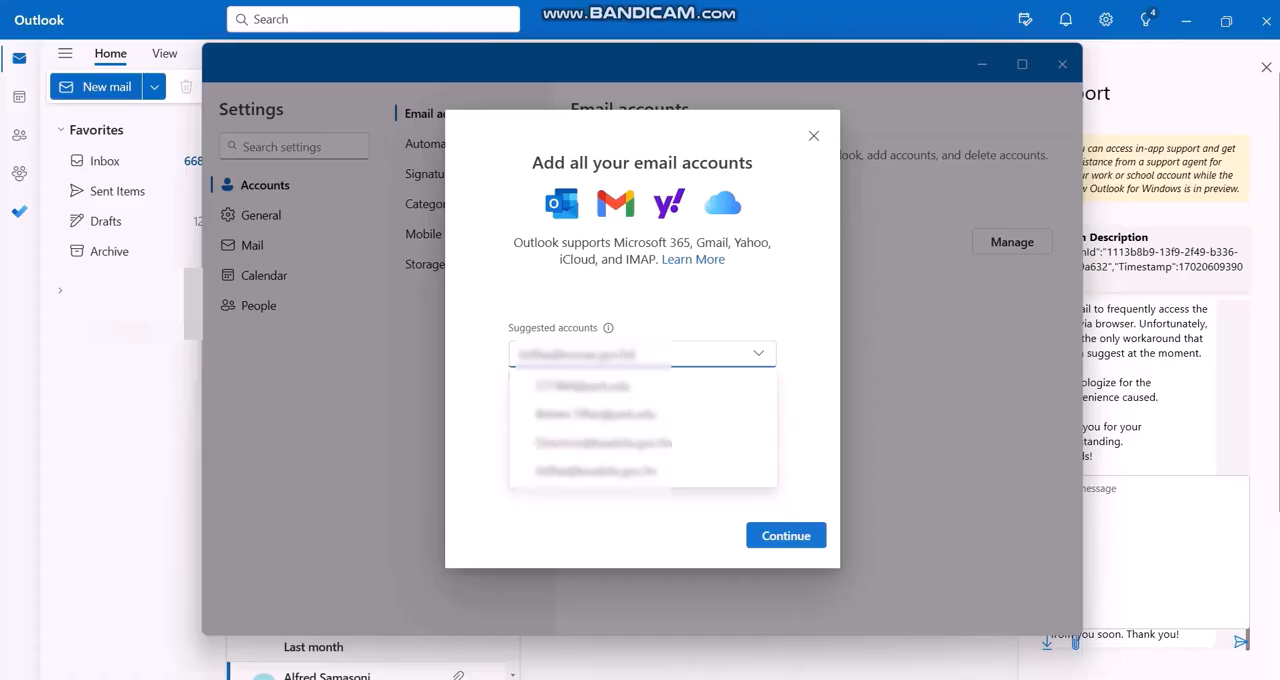
pyautogui.click(786, 536)
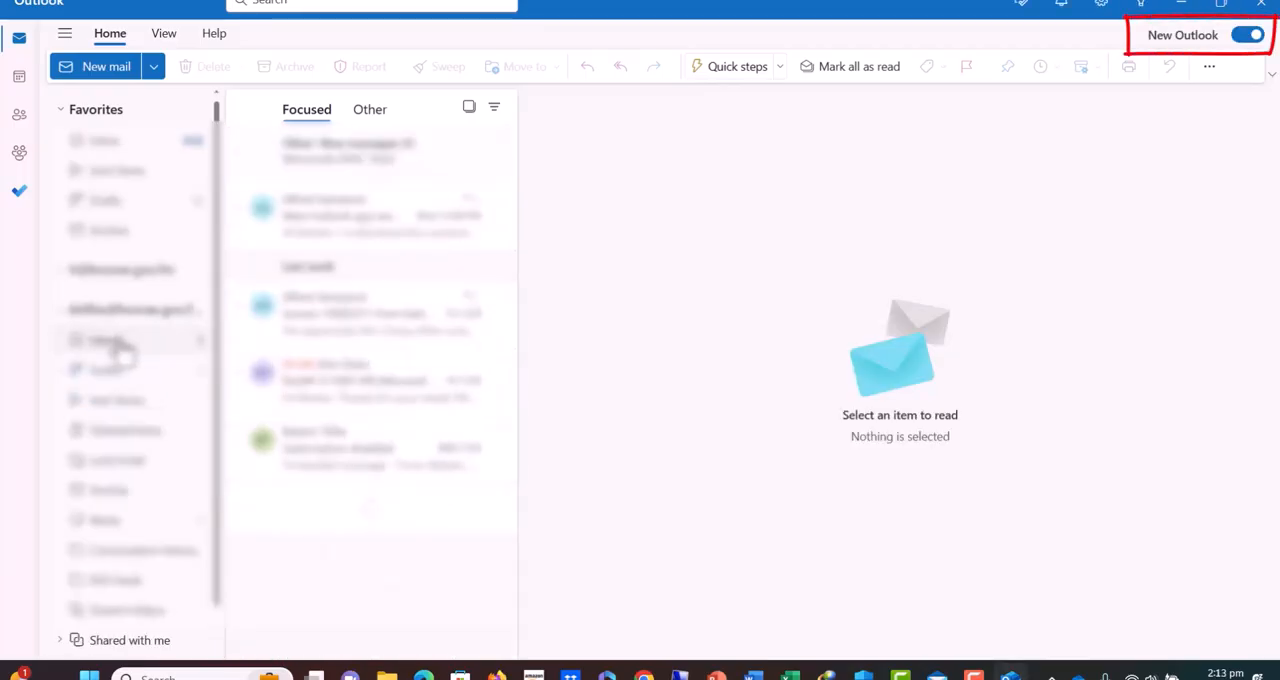
pyautogui.scroll(-3)
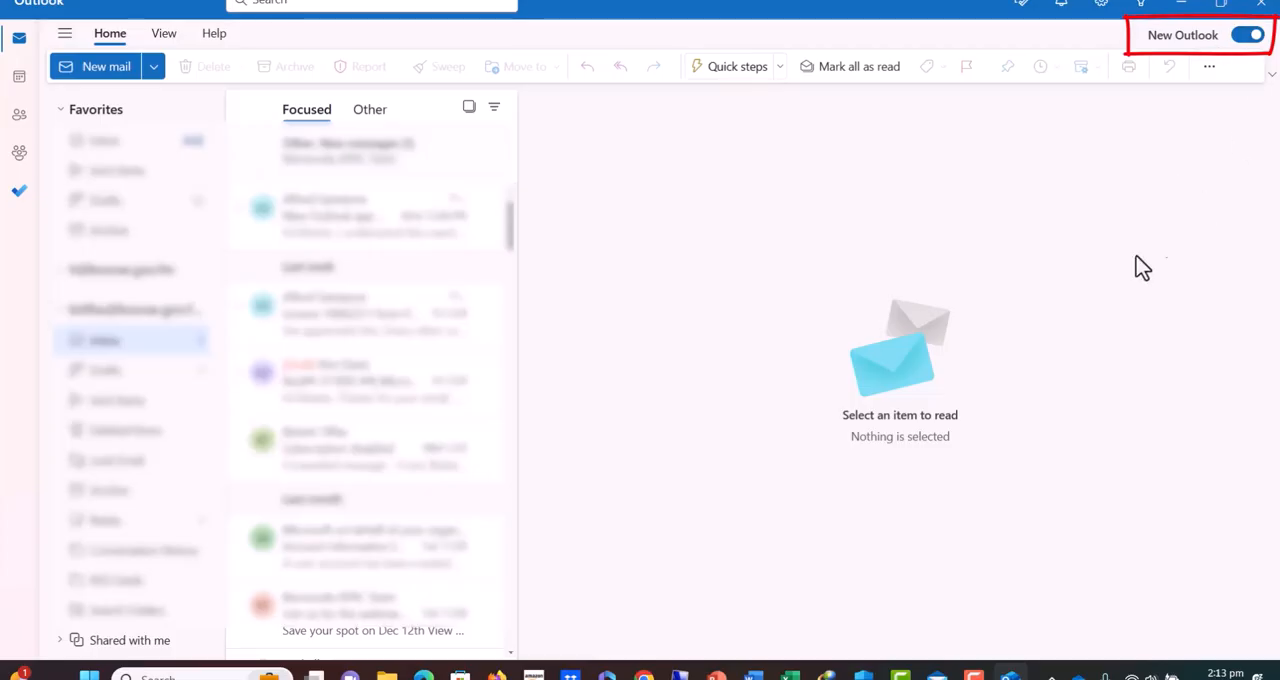
pyautogui.moveTo(1136, 200)
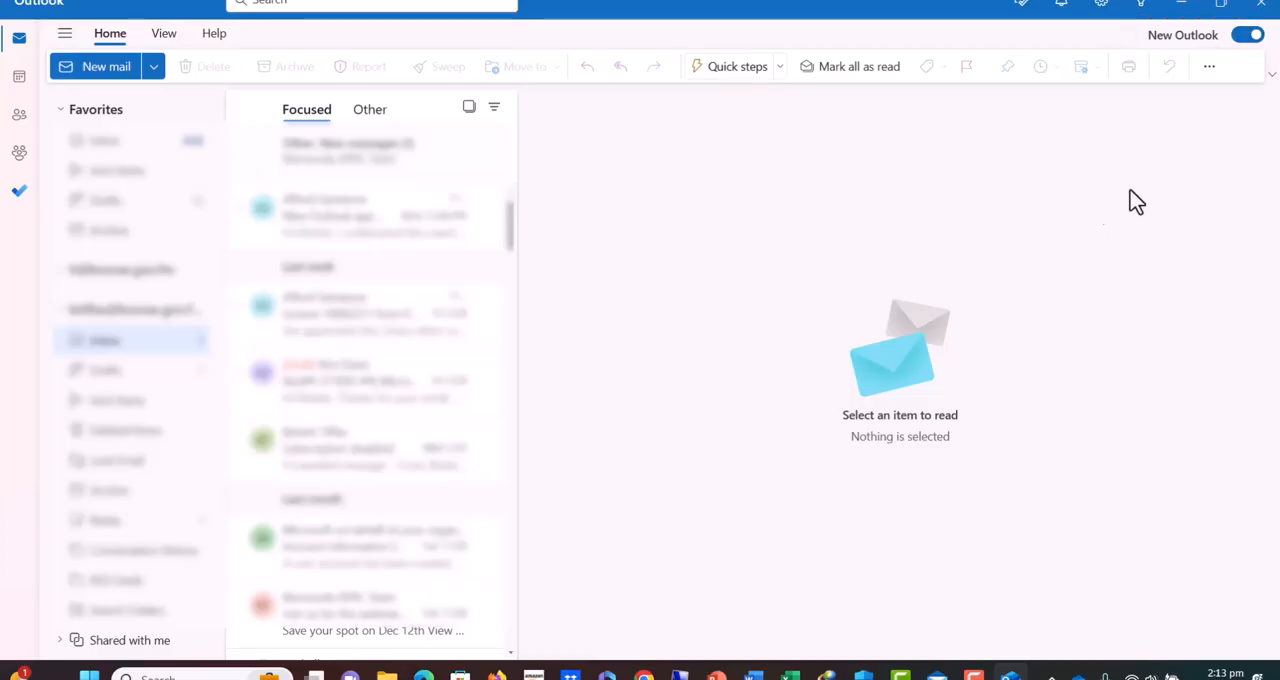